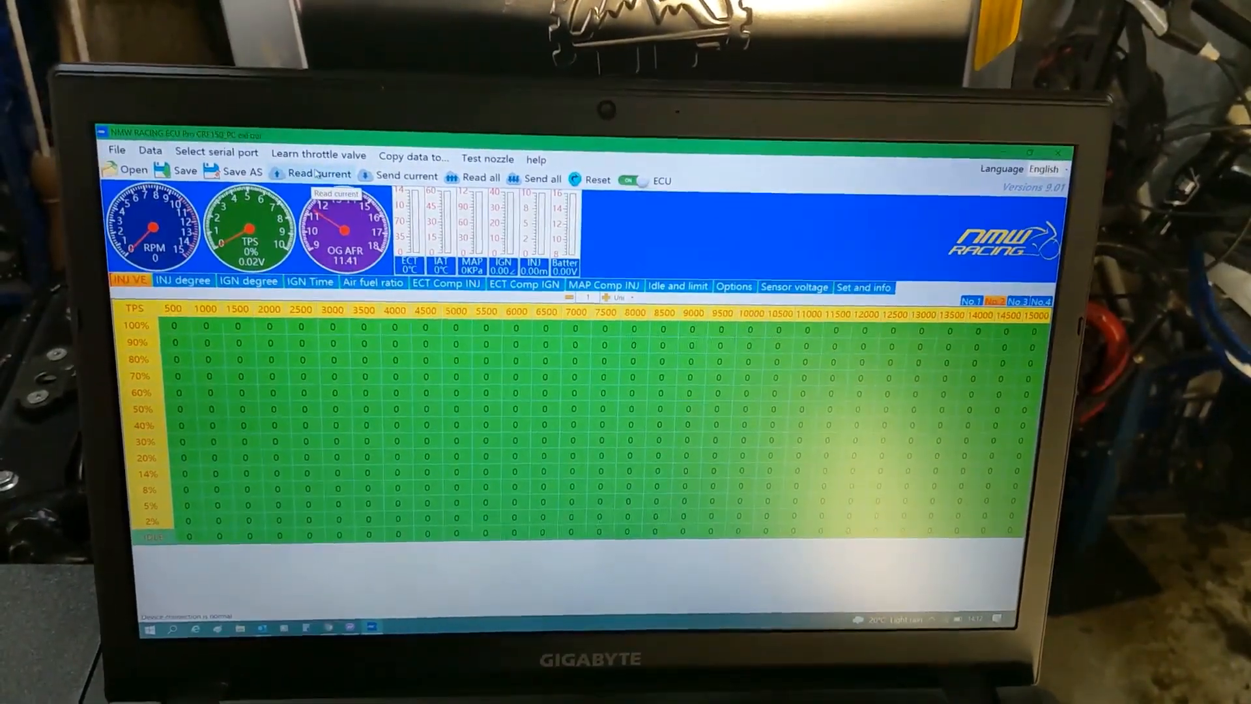
# Read the current fuel map from the connected ECU into the INJ VE table.
pyautogui.click(316, 175)
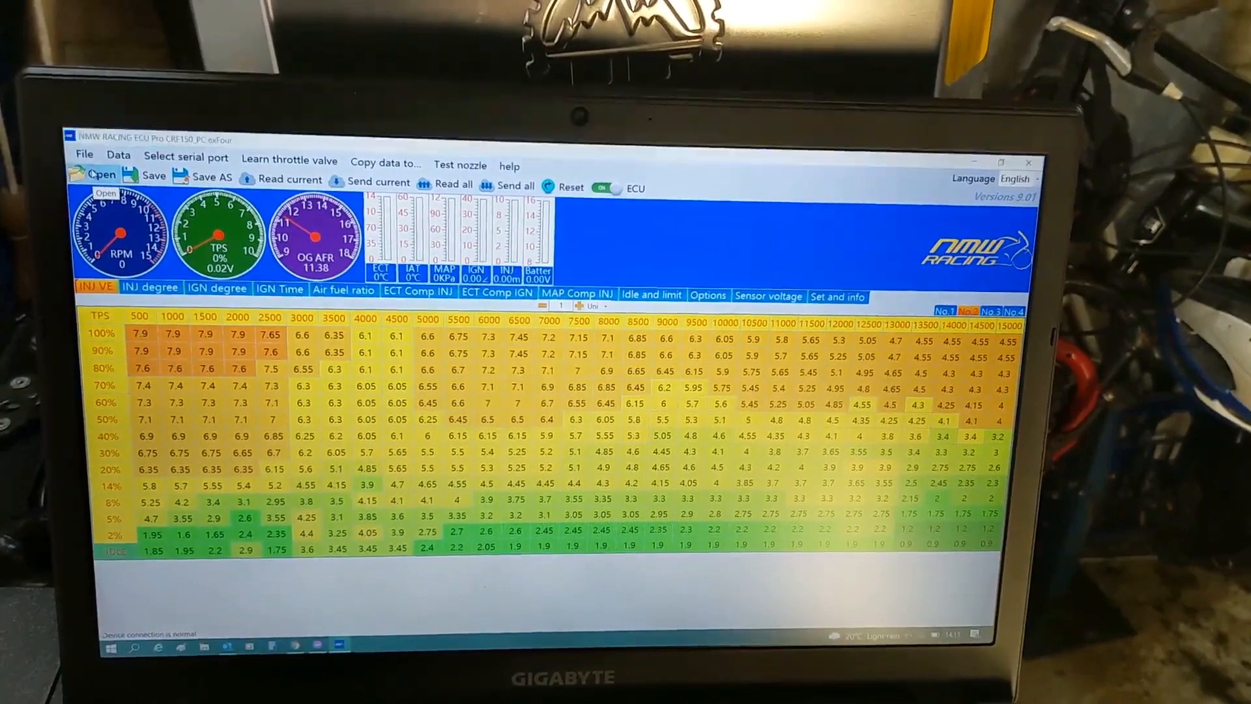
# Browse the NMW maps folder and load a saved Himalayan fuel map file.
pyautogui.click(95, 176)
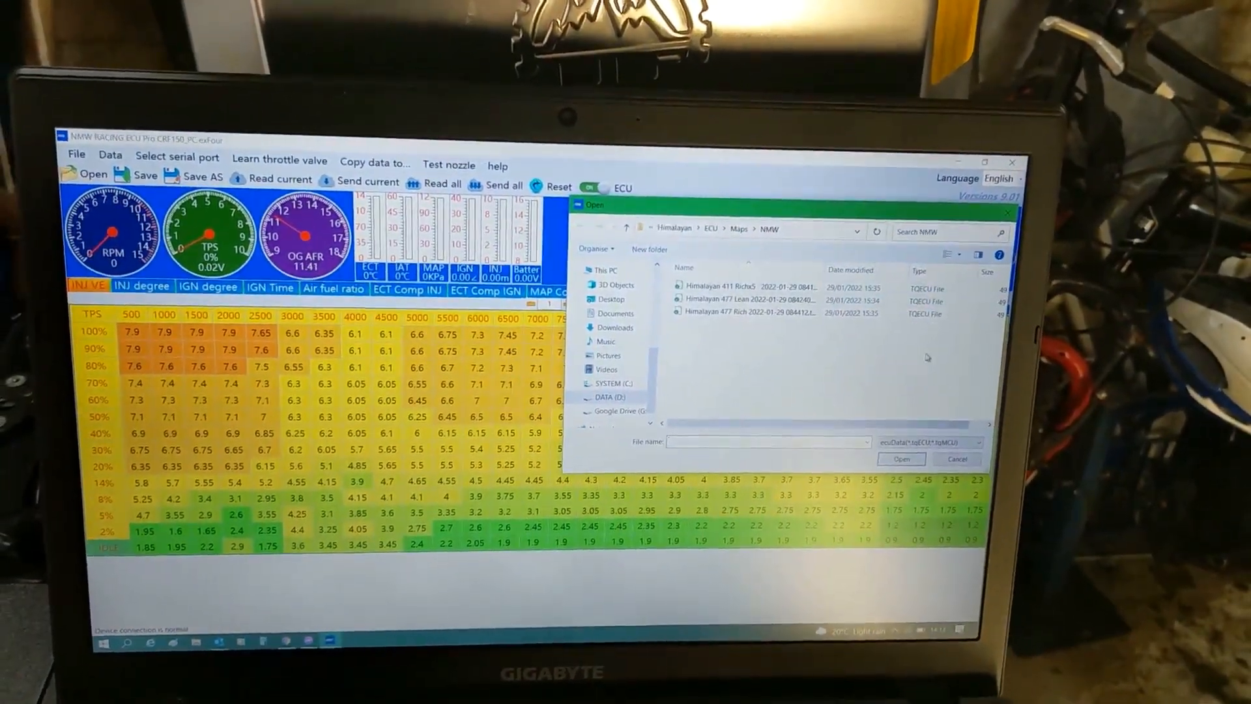
pyautogui.click(902, 458)
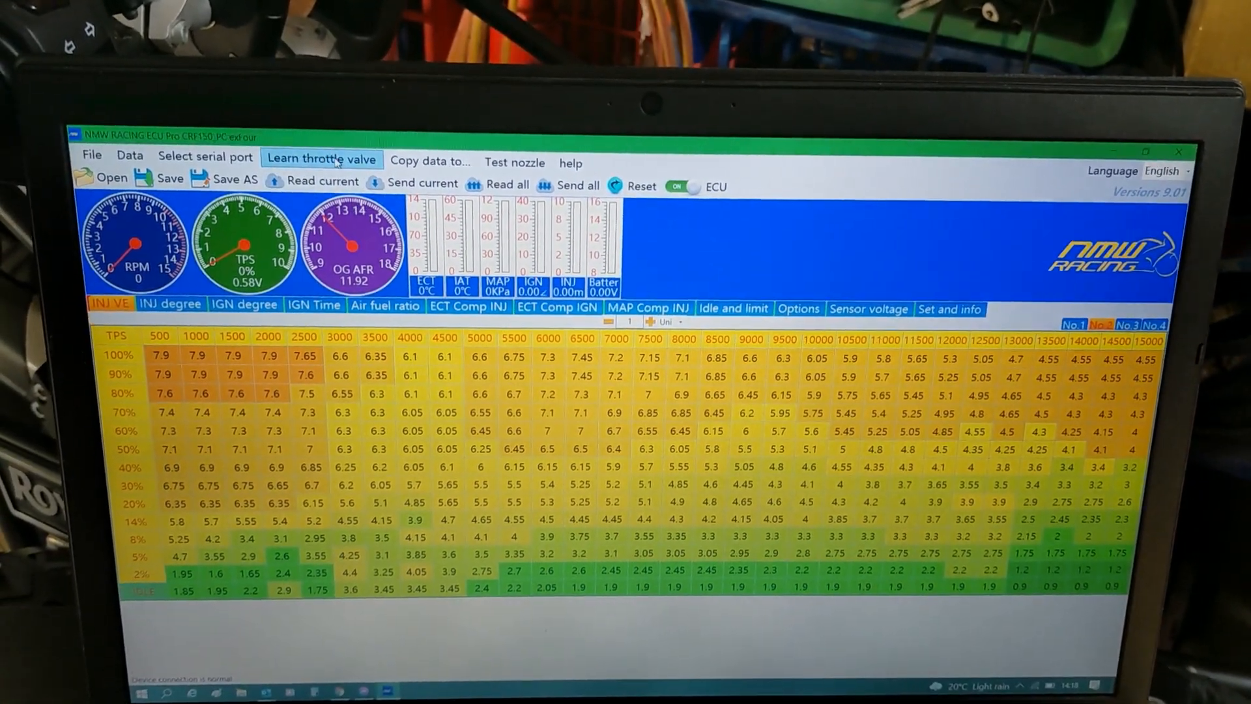
# Start throttle valve learning and acknowledge the max-to-minimum three-sweep prompt.
pyautogui.click(323, 159)
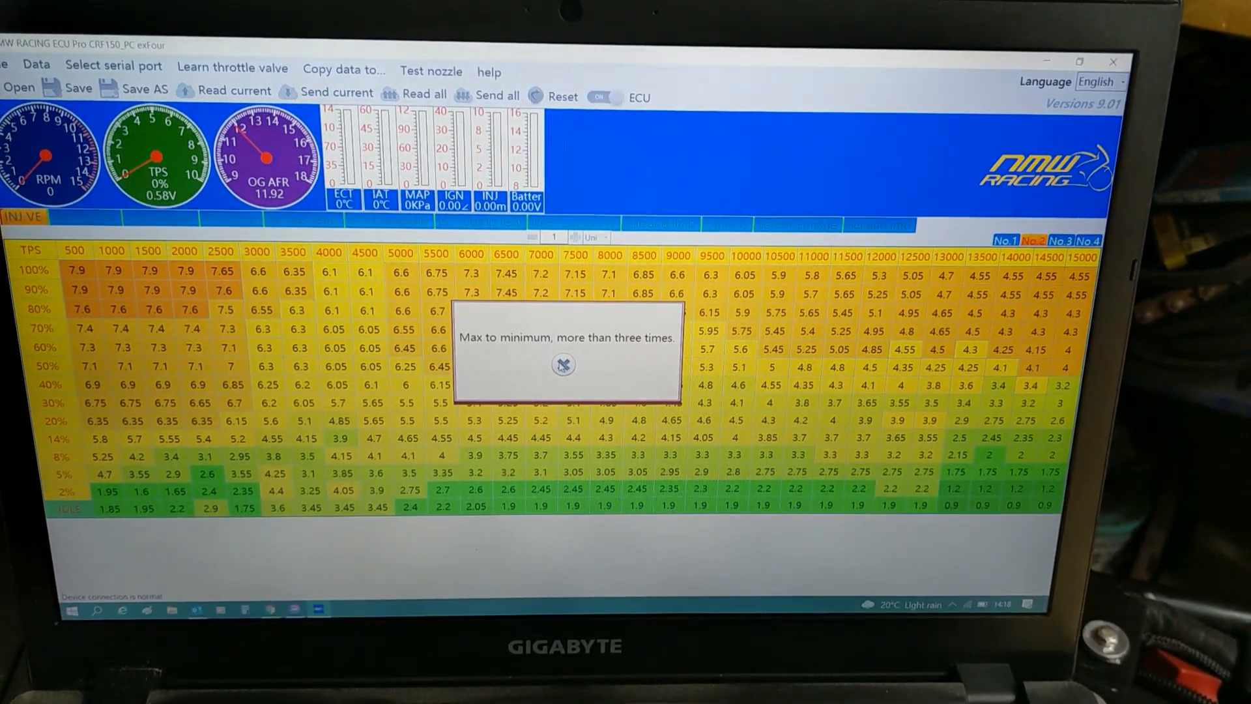
pyautogui.click(563, 364)
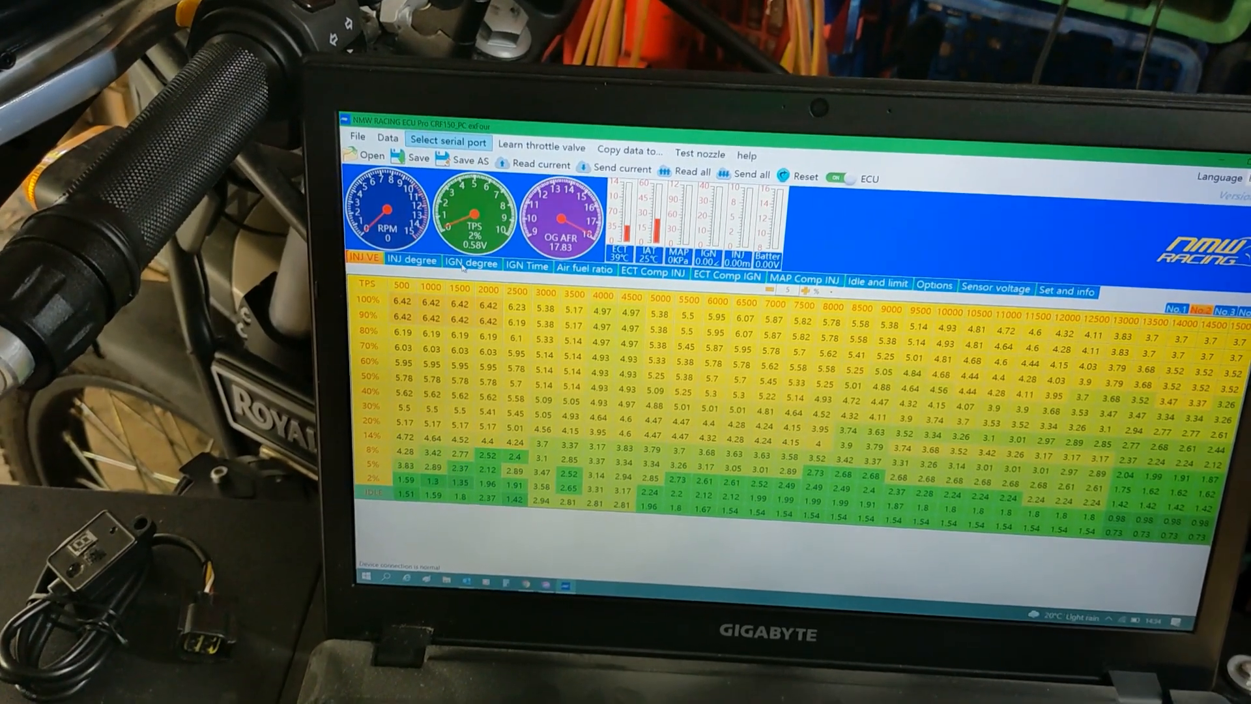
pyautogui.click(472, 264)
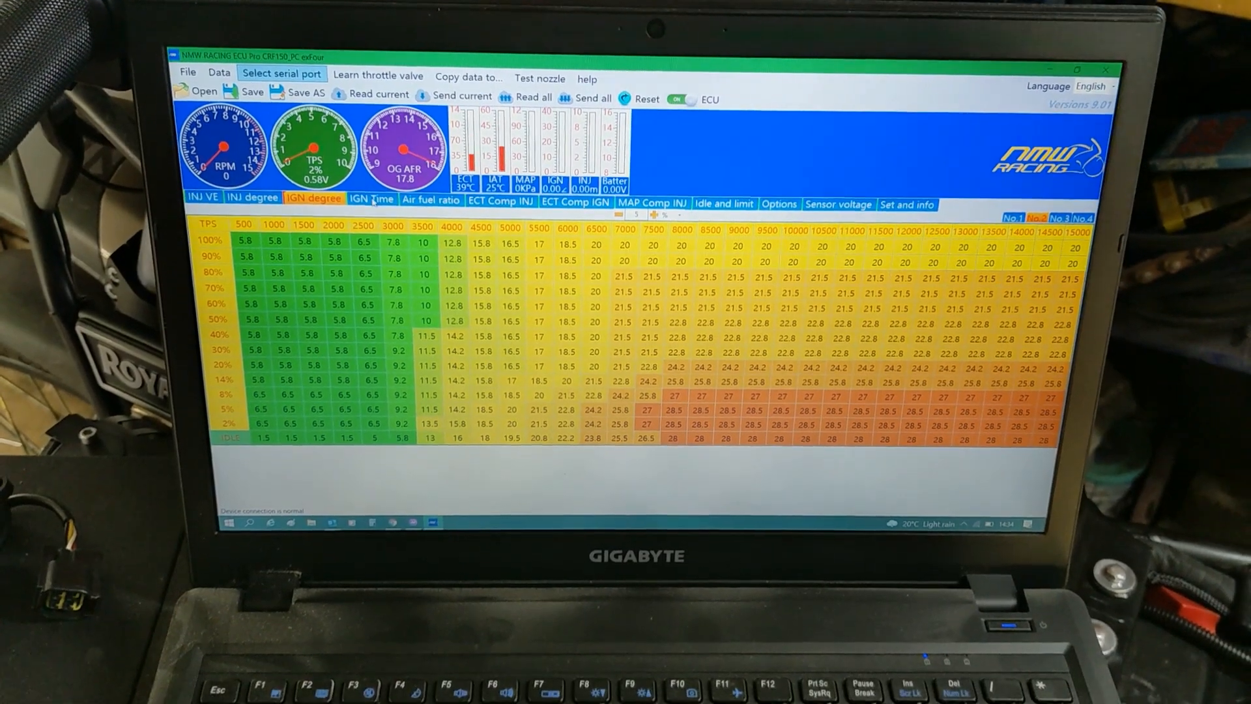
pyautogui.click(371, 199)
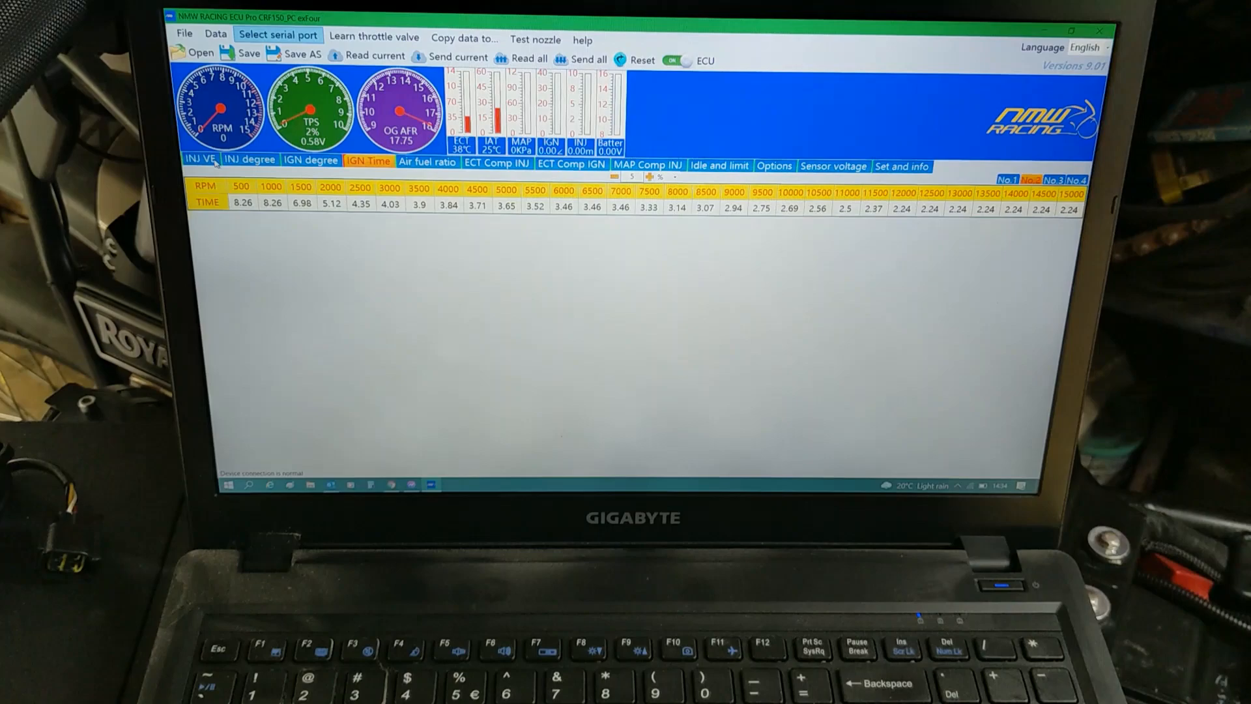
pyautogui.click(201, 160)
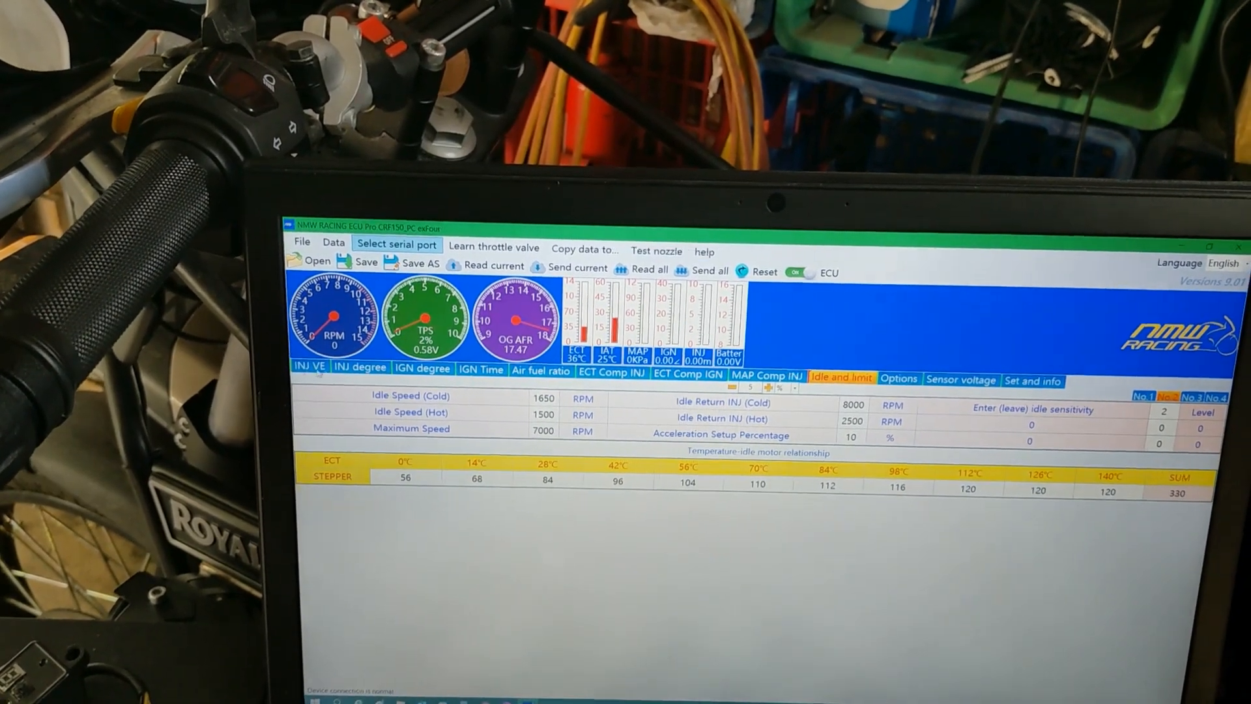
pyautogui.click(313, 370)
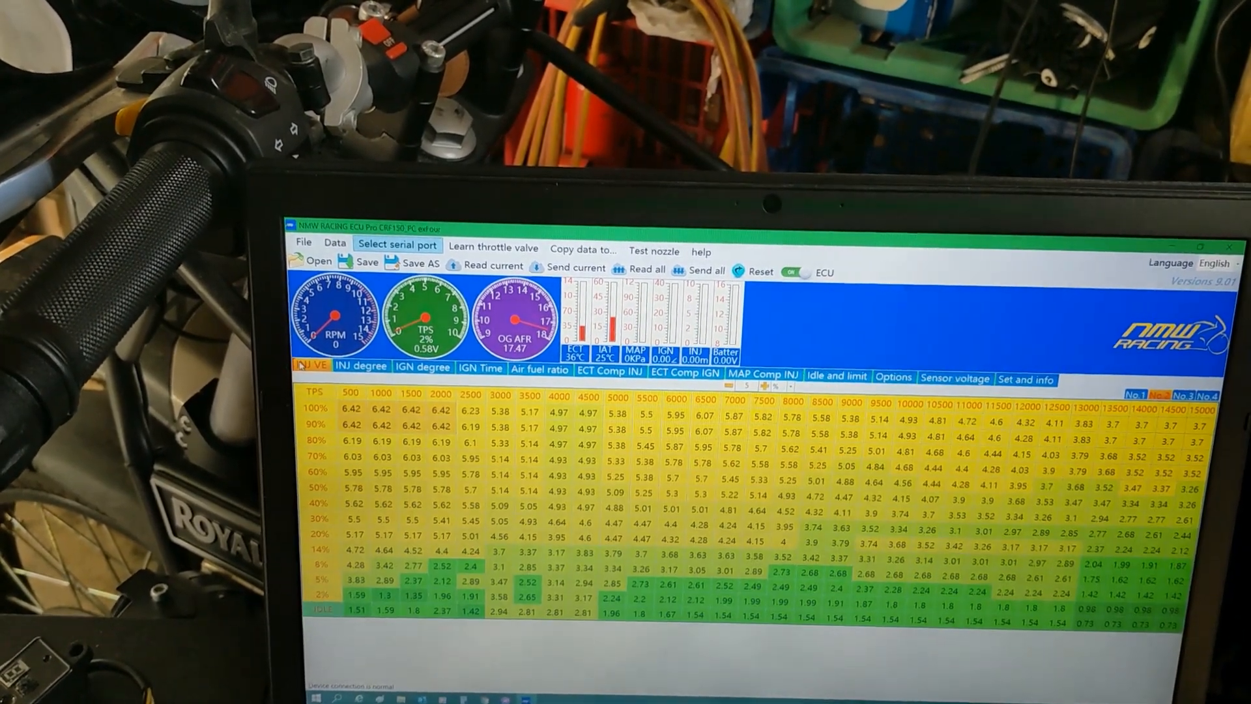